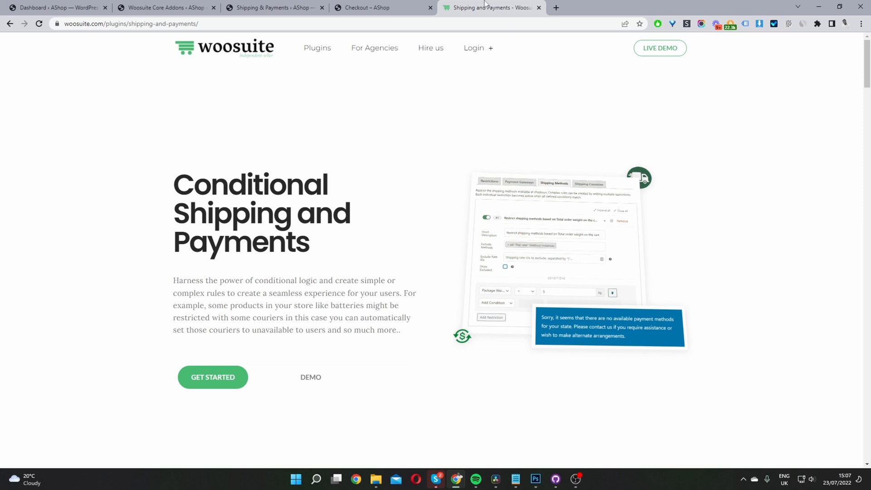
Return from the Woosuite plugin page to the AShop WordPress dashboard.
left_click(56, 8)
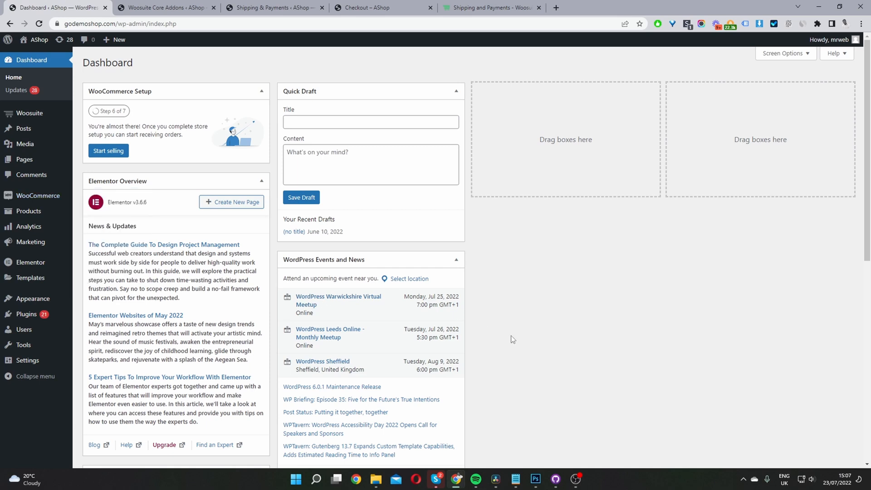
mouse_move(508, 338)
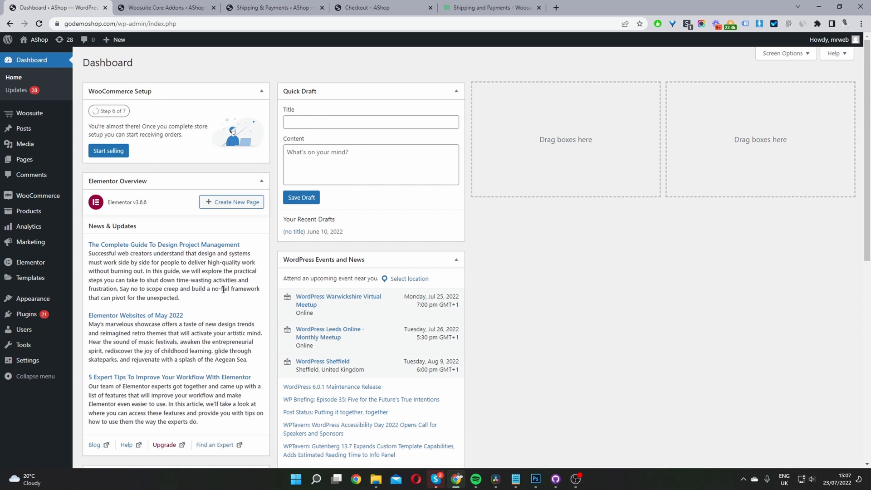
mouse_move(26, 314)
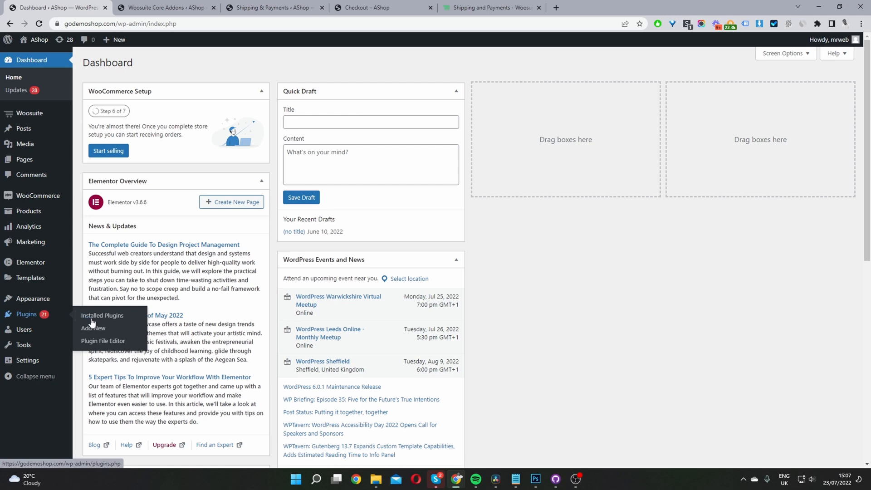
mouse_move(117, 332)
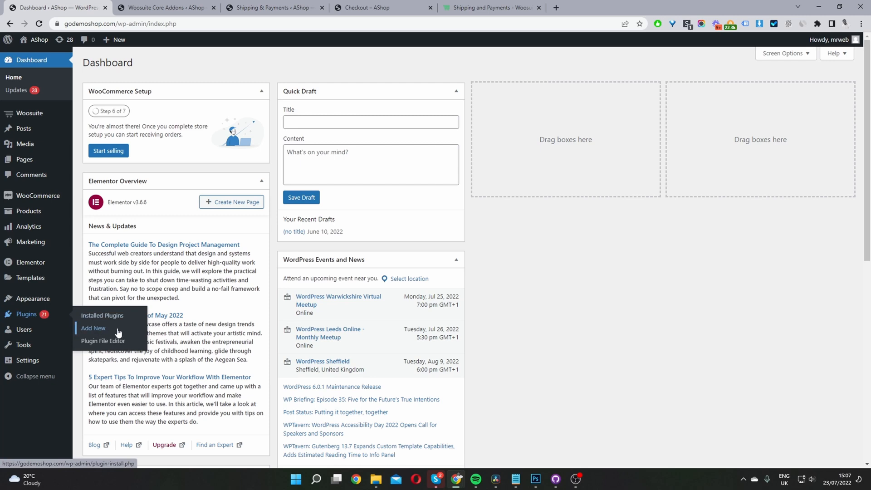
mouse_move(113, 271)
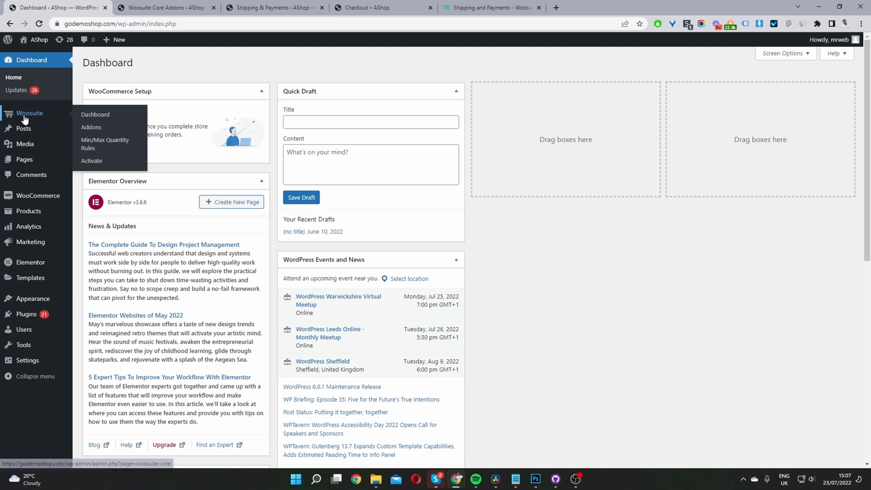
mouse_move(90, 161)
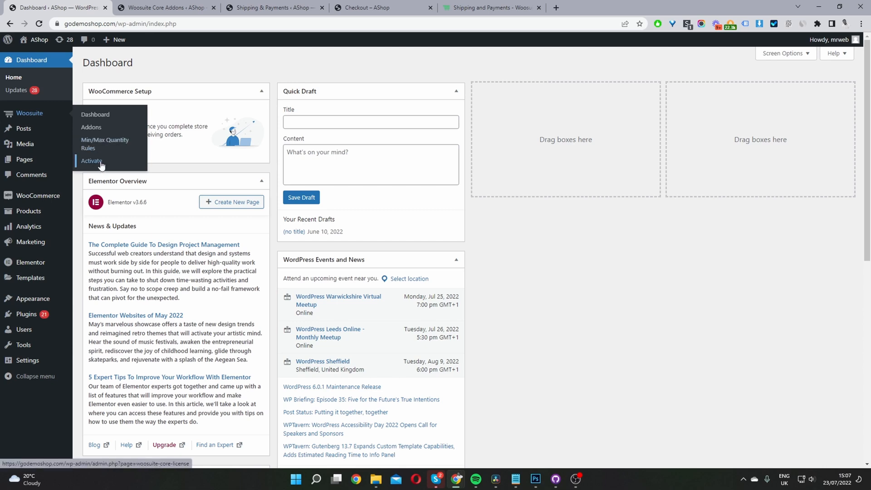
mouse_move(91, 127)
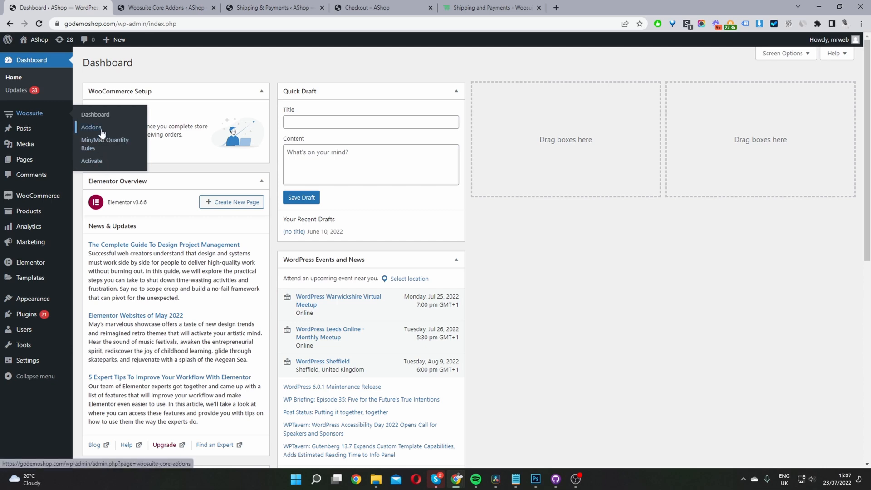
From Woosuite Addons, manage the Dynamic Shipping and Payments addon.
left_click(90, 127)
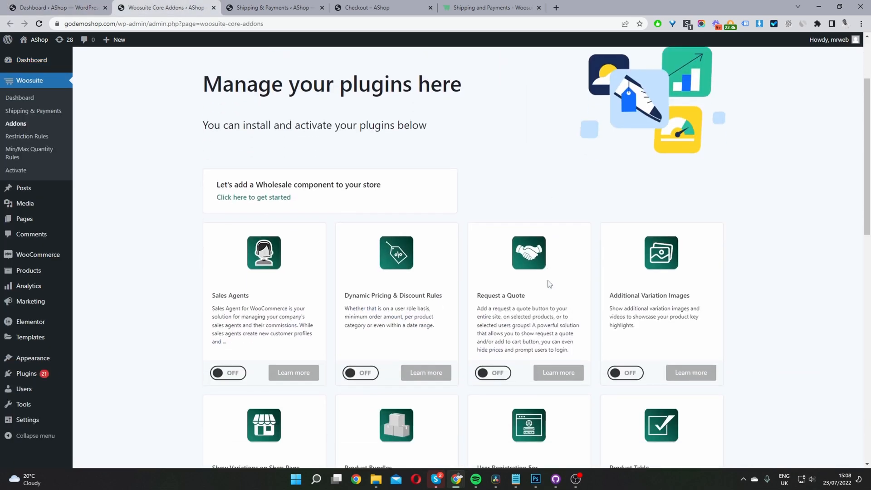
scroll("down", 3)
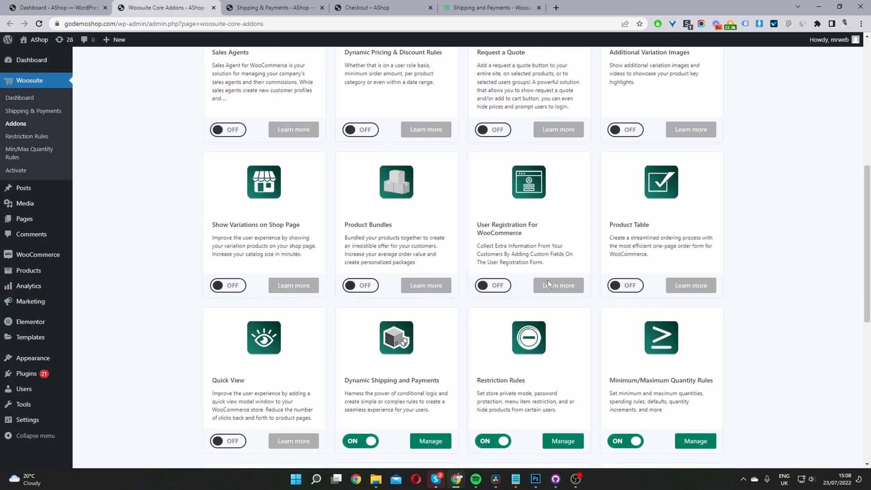
scroll("down", 3)
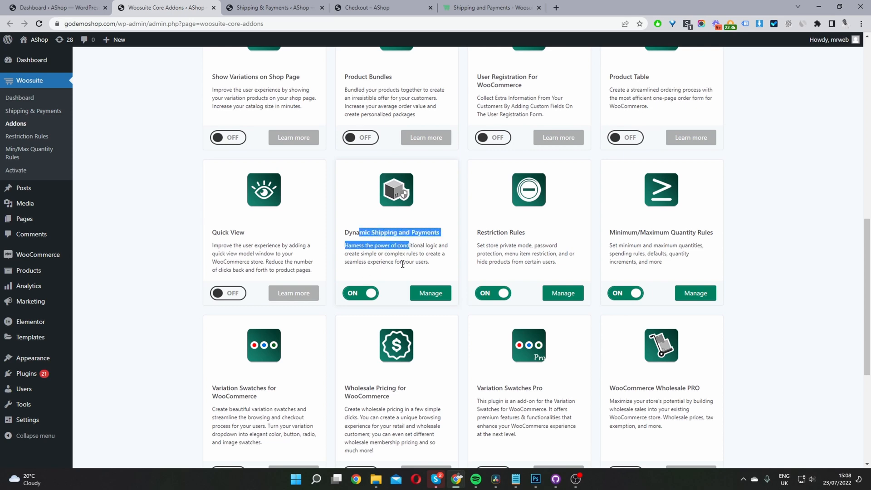
mouse_move(355, 298)
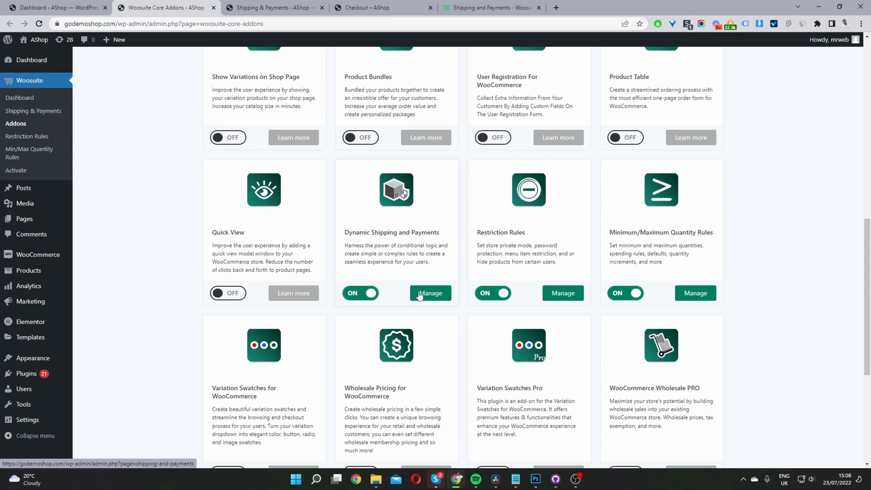
mouse_move(164, 110)
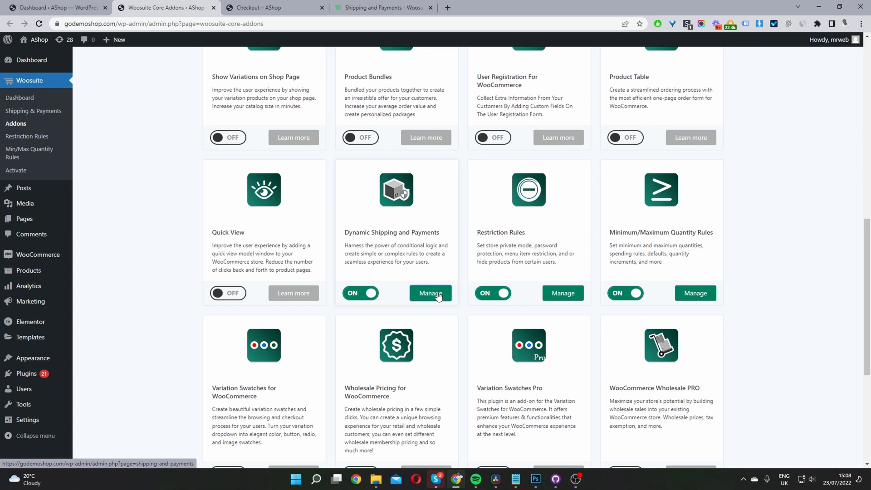
left_click(430, 293)
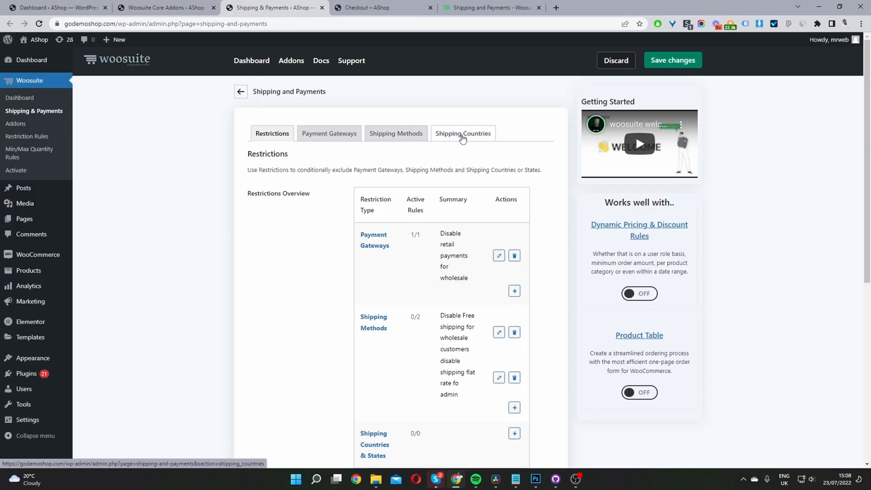
Add a new empty restriction #1 under the Shipping Countries rules.
left_click(463, 134)
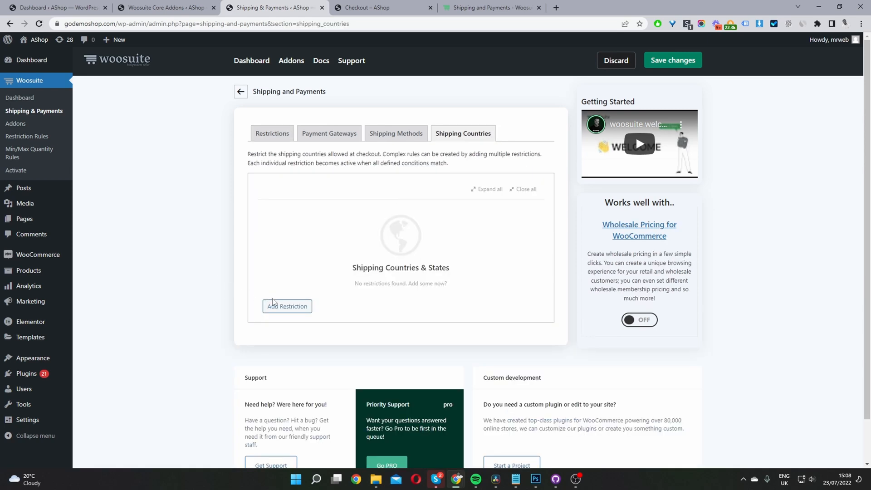
left_click(287, 306)
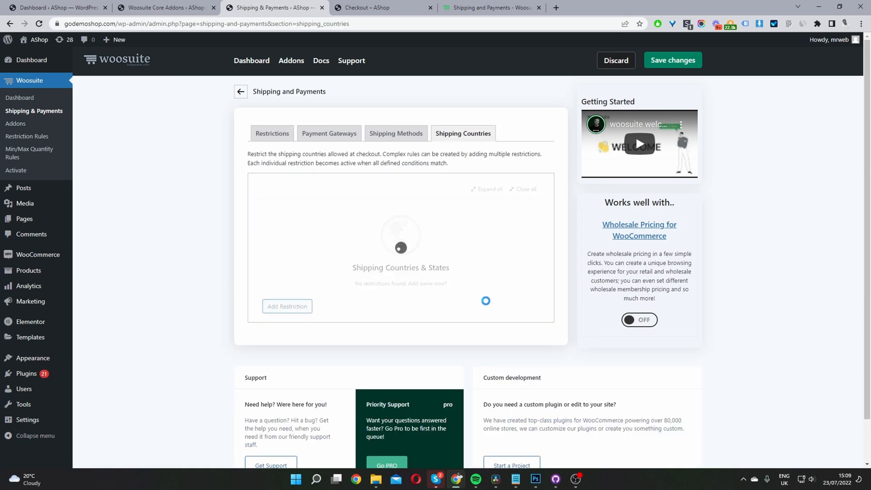
left_click(287, 305)
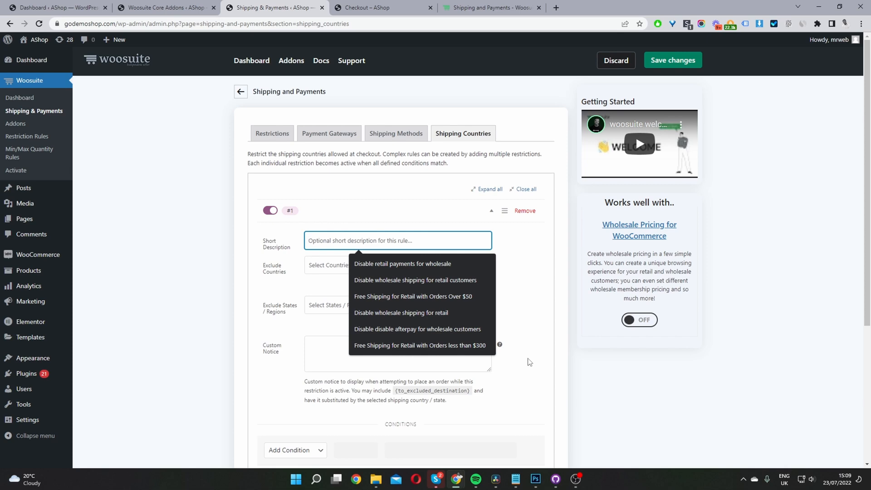
Describe it 'Restrict shipping to Alabama', excluding United States (US) and its Alabama state.
type("Restrict shipping to Alabama")
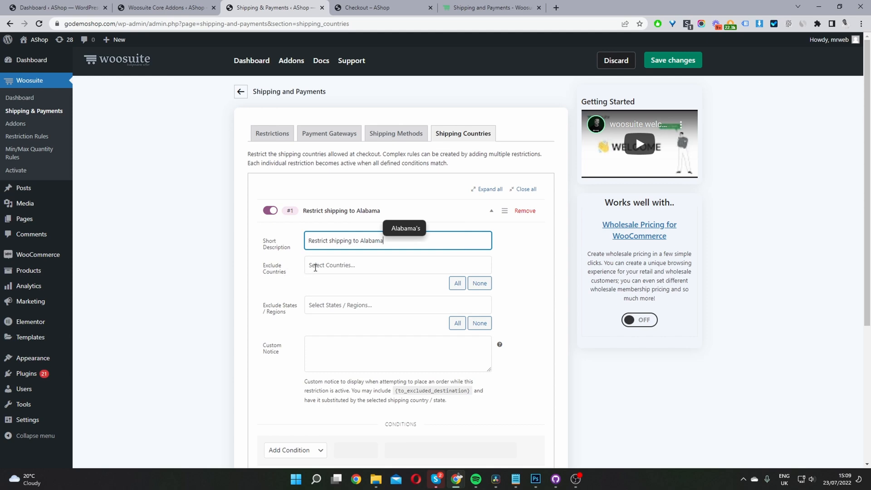
left_click(397, 265)
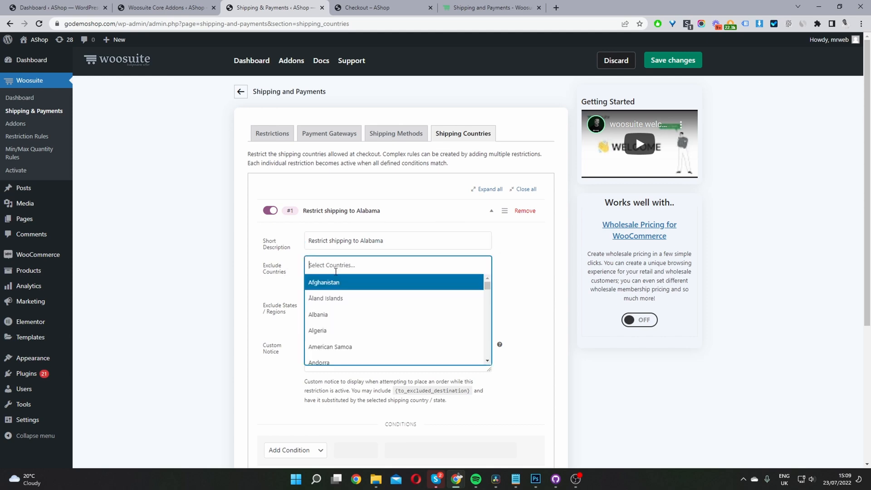
type("un")
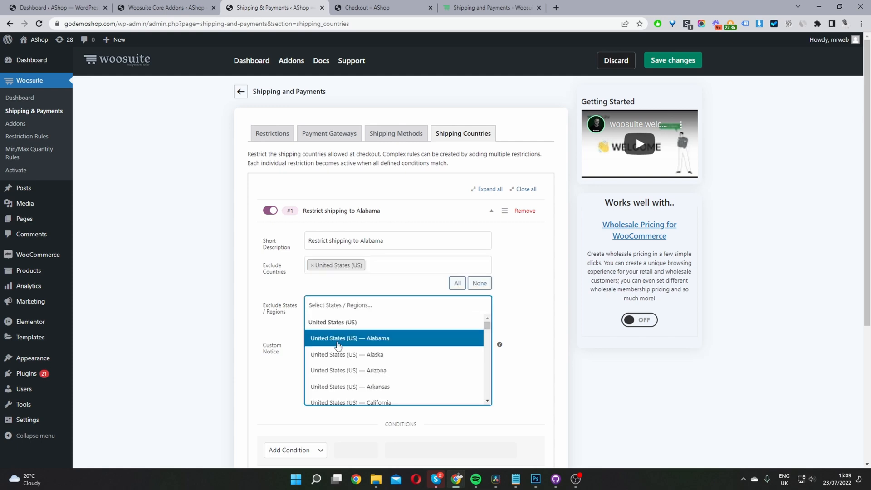
left_click(351, 337)
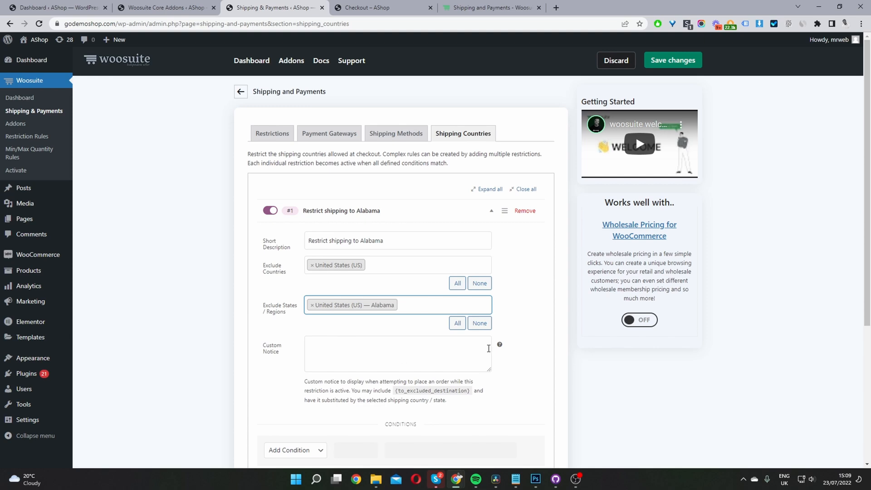
left_click(397, 356)
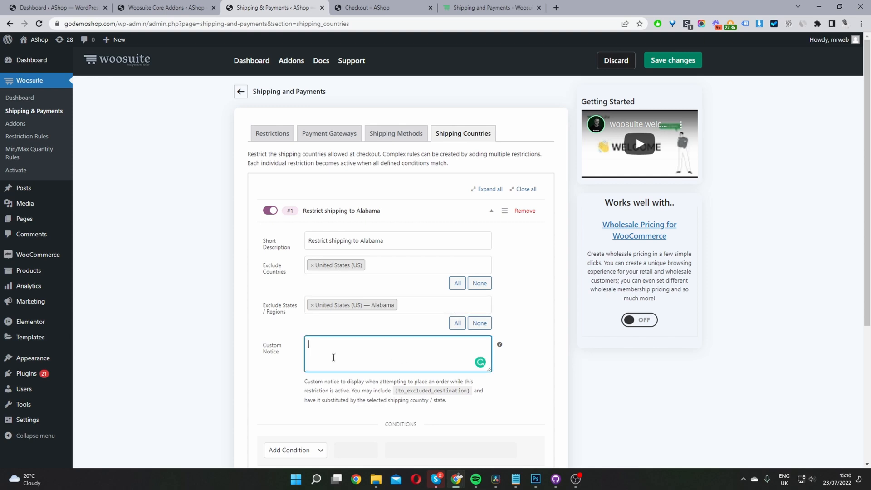
Set the custom notice to 'Sorry we can not ship to this state for legal reasons'.
type("Sorry we can not ship to this state for legal reasons")
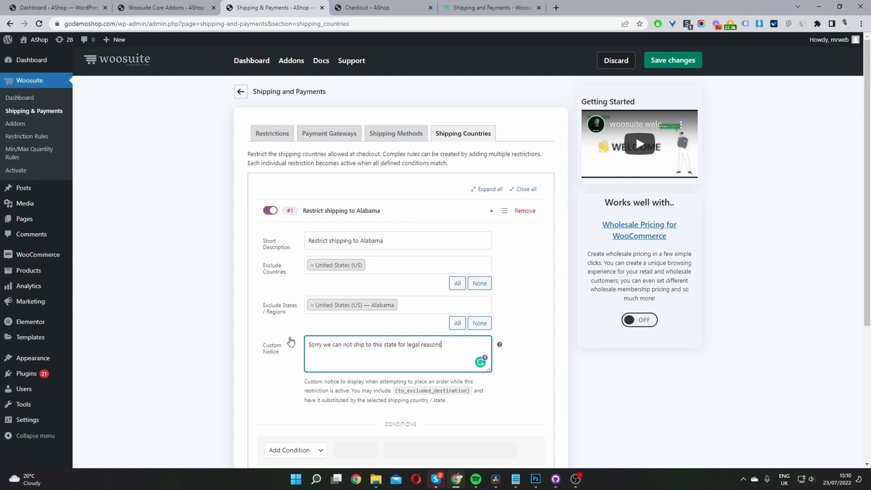
scroll("down", 3)
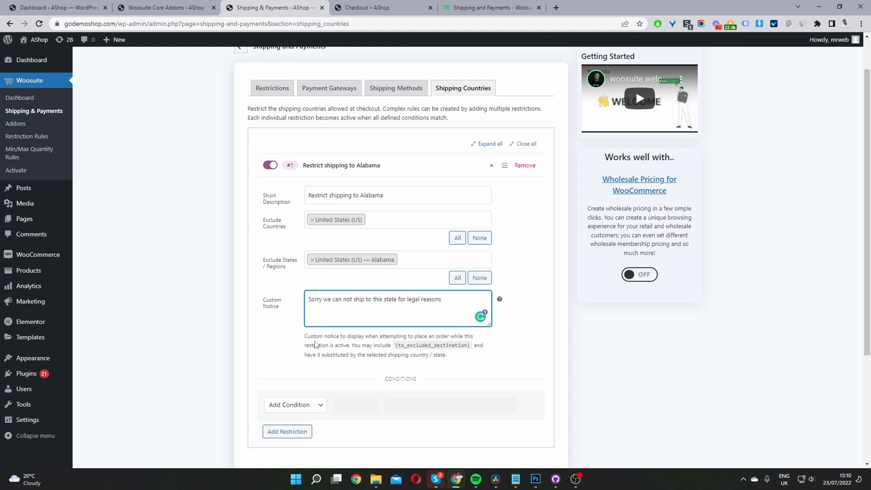
left_click(440, 298)
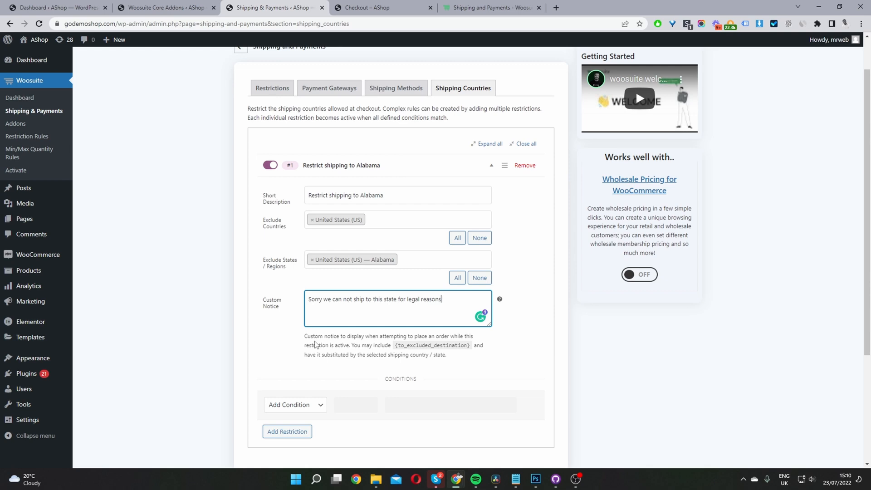
mouse_move(322, 355)
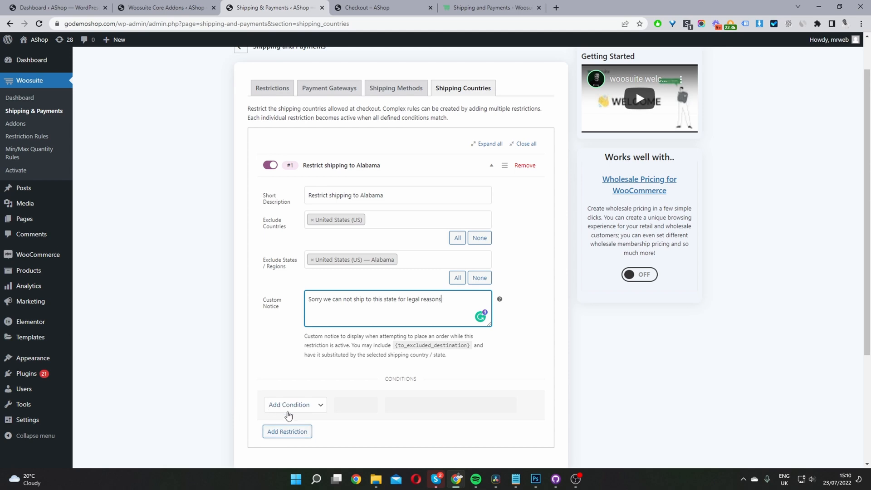
left_click(295, 405)
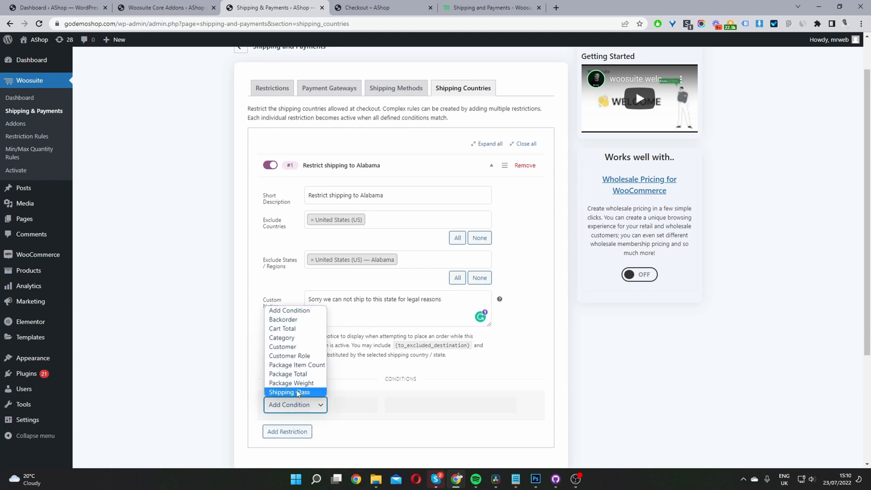
mouse_move(281, 337)
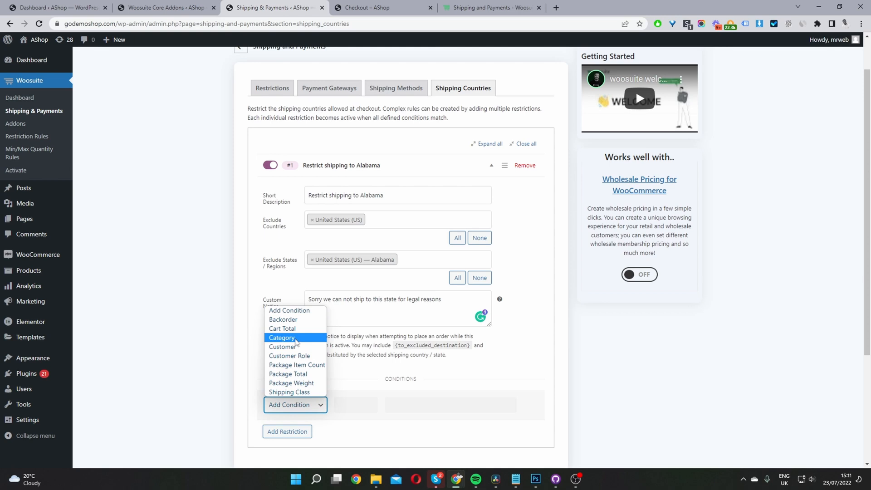
left_click(281, 337)
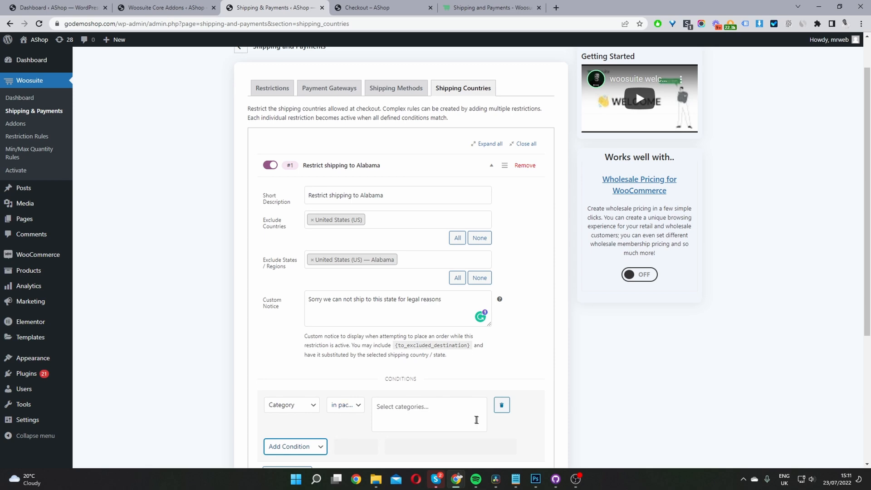
left_click(427, 407)
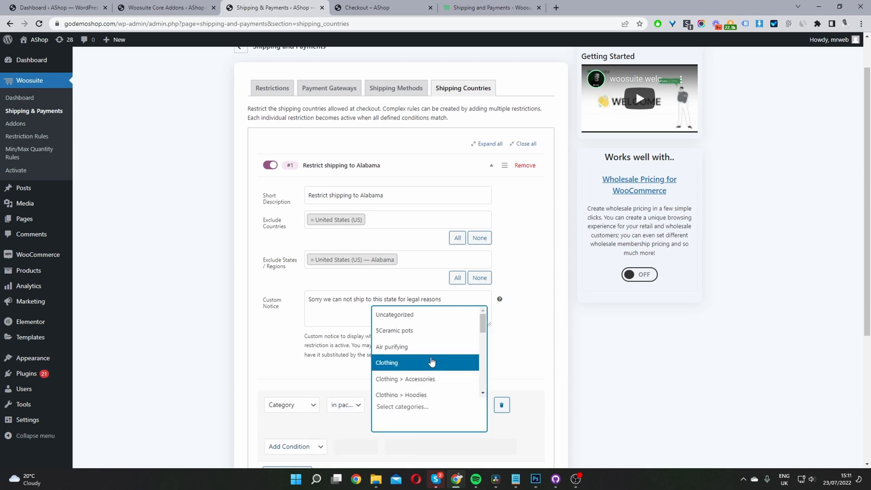
left_click(388, 362)
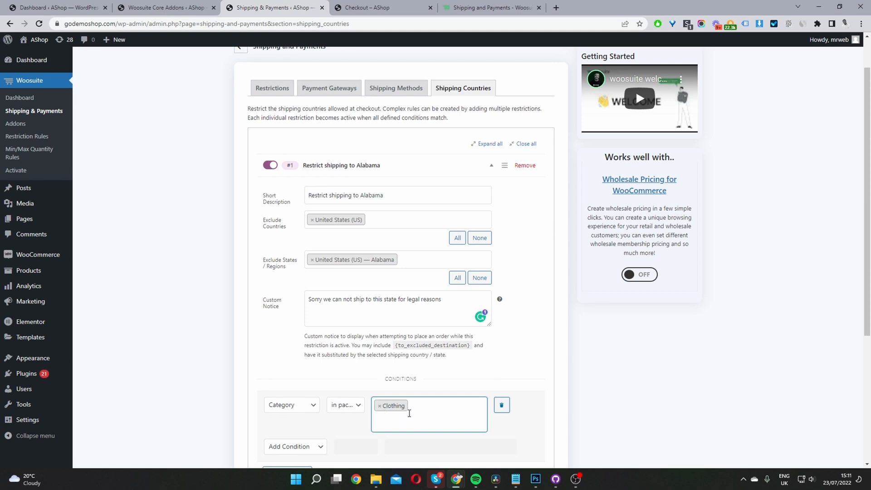
left_click(427, 419)
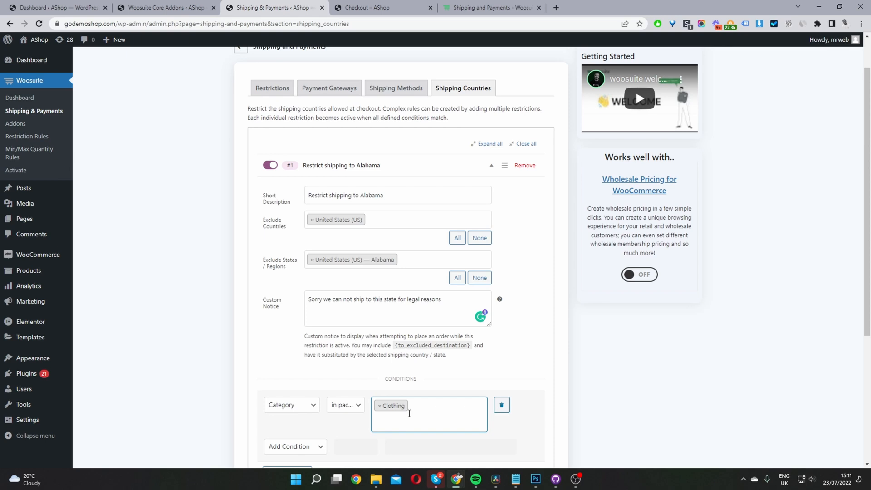
left_click(428, 419)
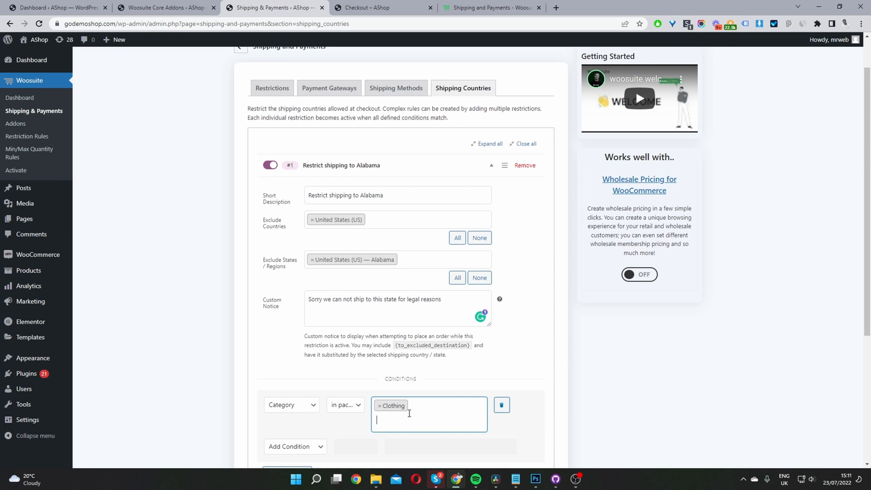
left_click(501, 405)
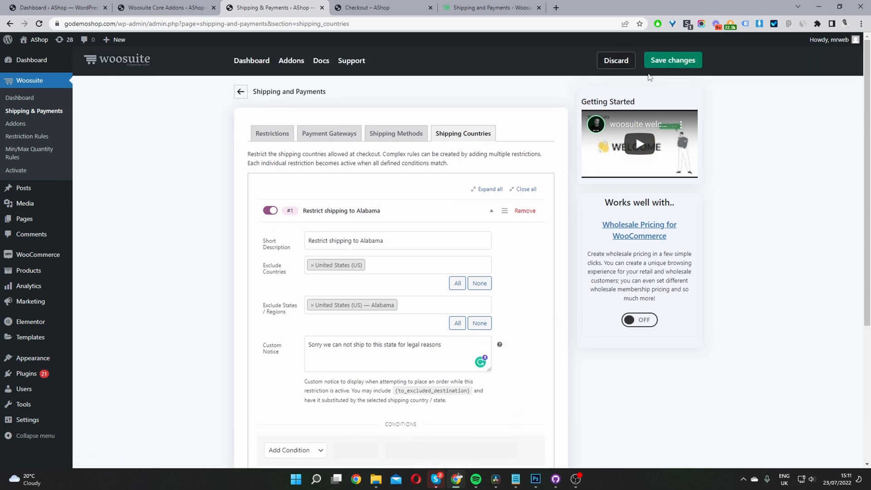
Save the restriction settings and switch to the store's checkout page.
left_click(672, 60)
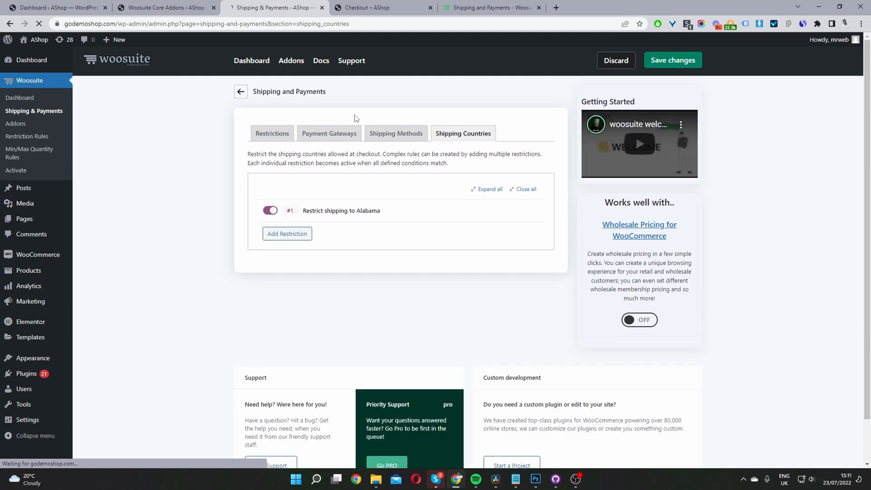
left_click(383, 8)
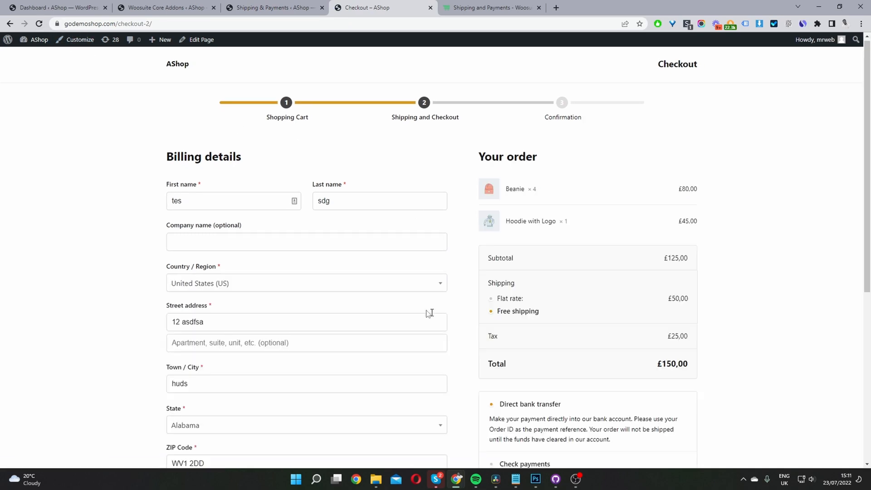
mouse_move(223, 287)
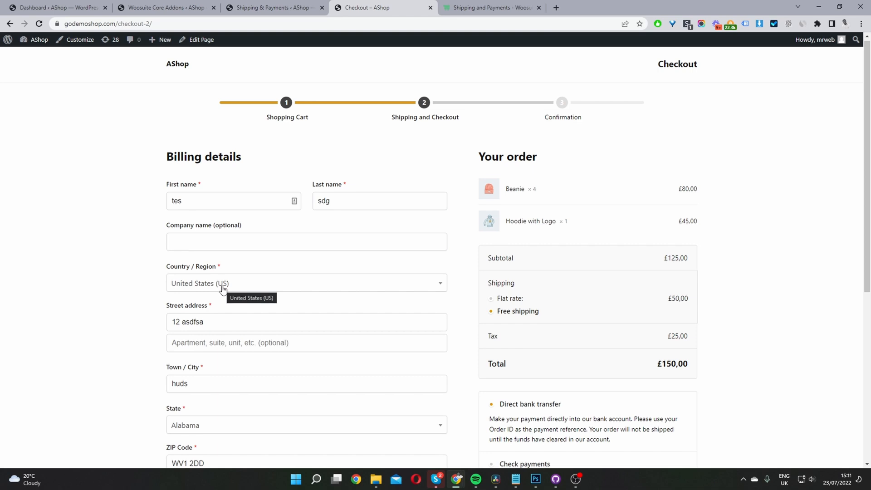
mouse_move(243, 294)
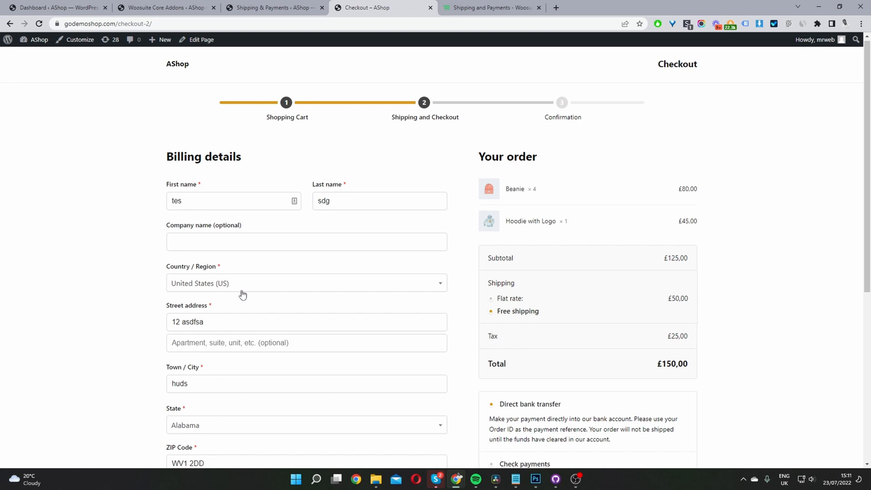
Keep Alabama as the billing state and place the order to test the restriction.
scroll("down", 3)
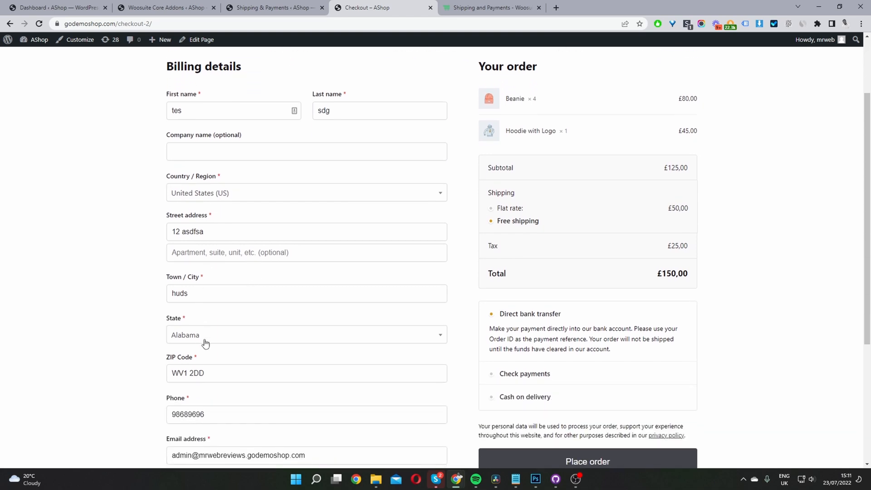
left_click(305, 335)
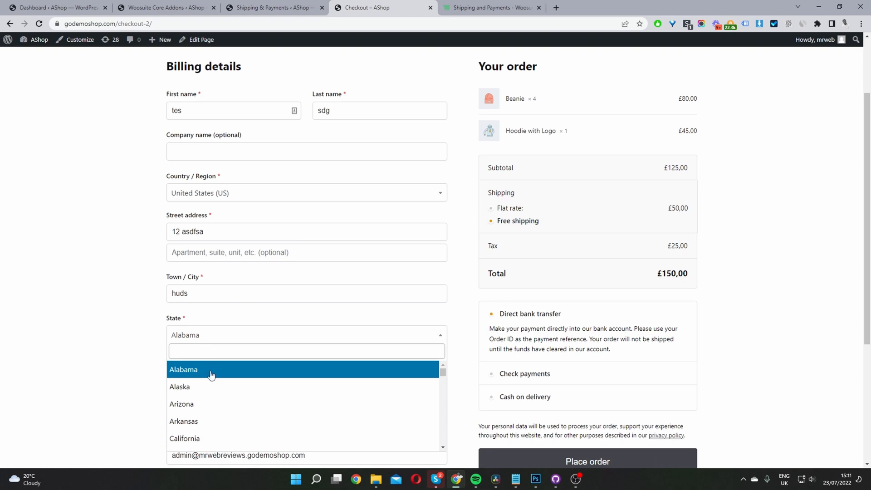
left_click(183, 369)
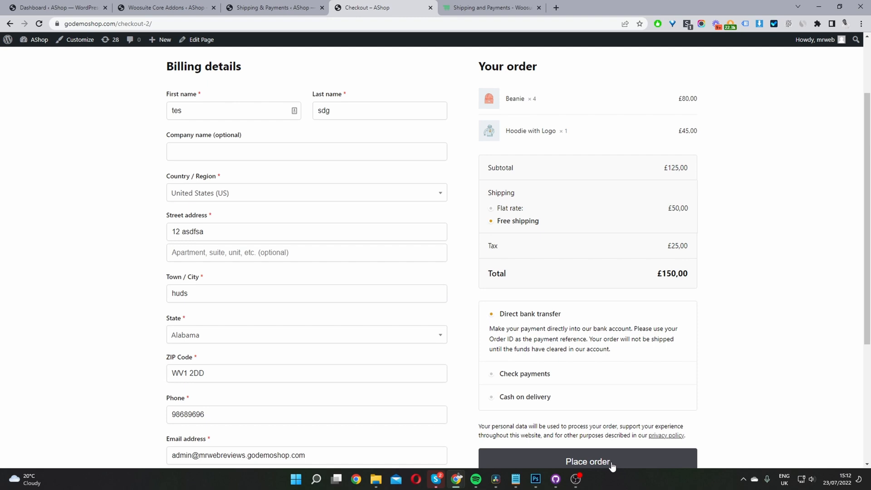
left_click(587, 462)
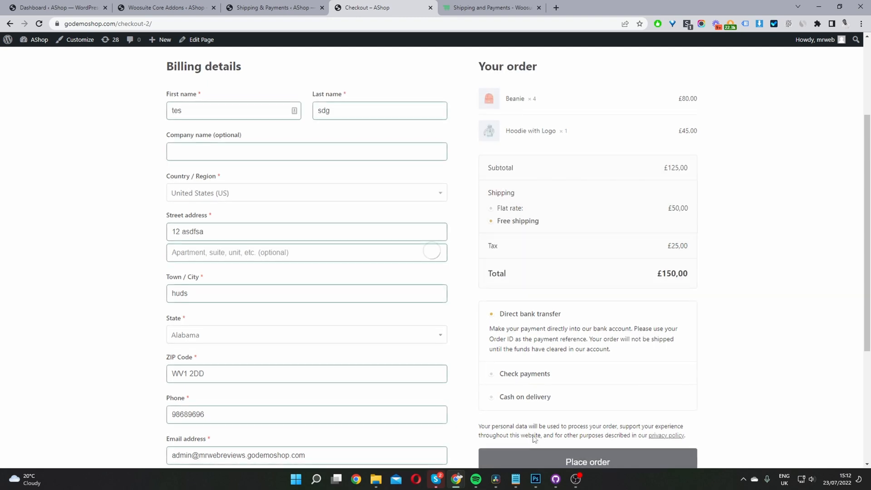
left_click(587, 462)
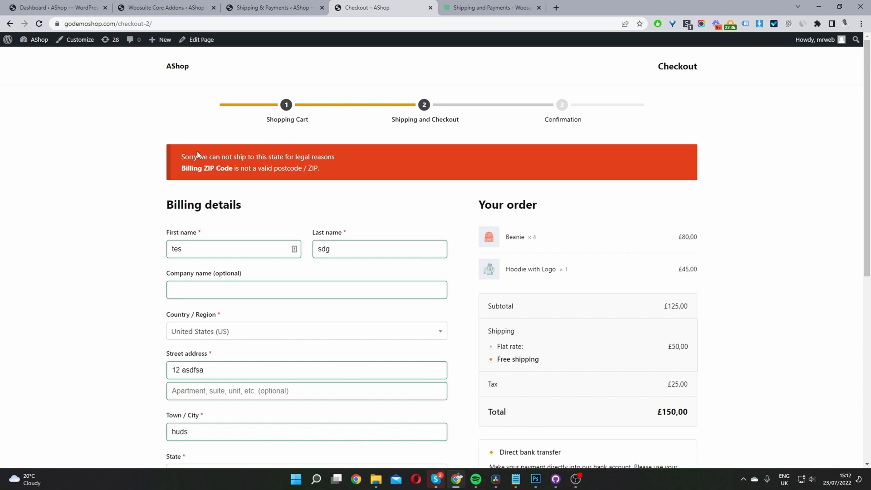
Highlight the custom legal-reasons shipping notice in the red checkout error banner.
left_click_drag(188, 157, 270, 169)
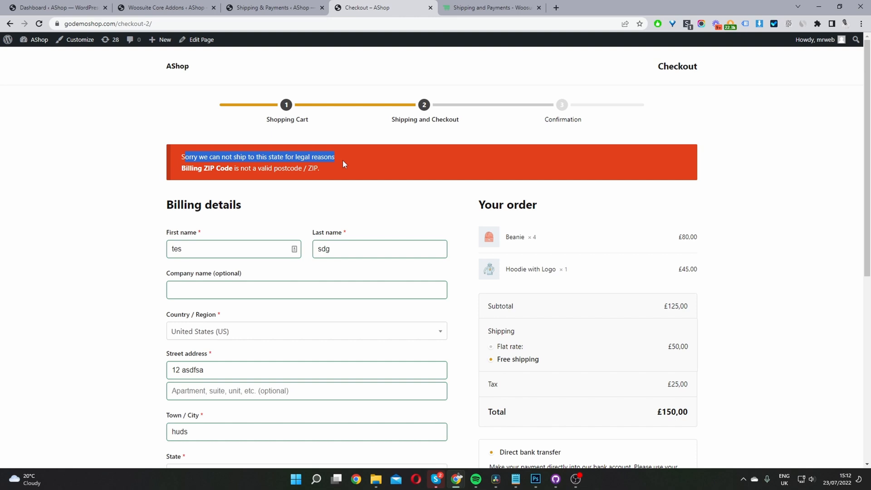
mouse_move(196, 171)
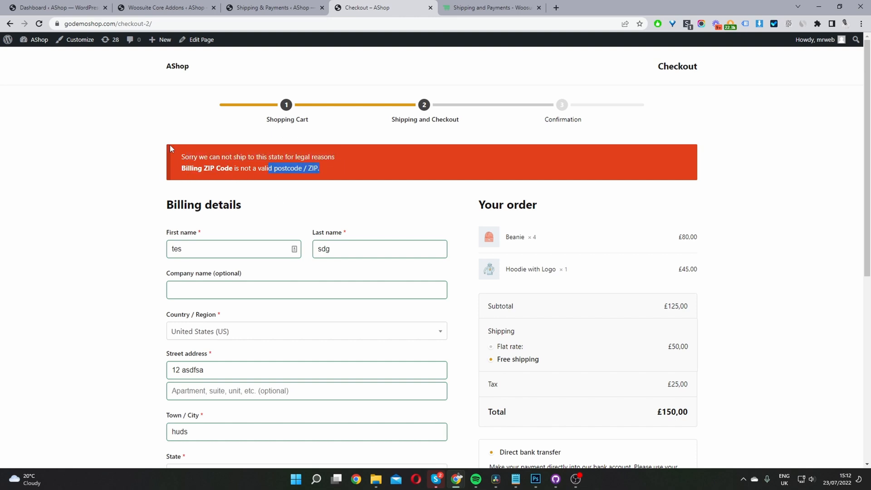
mouse_move(192, 178)
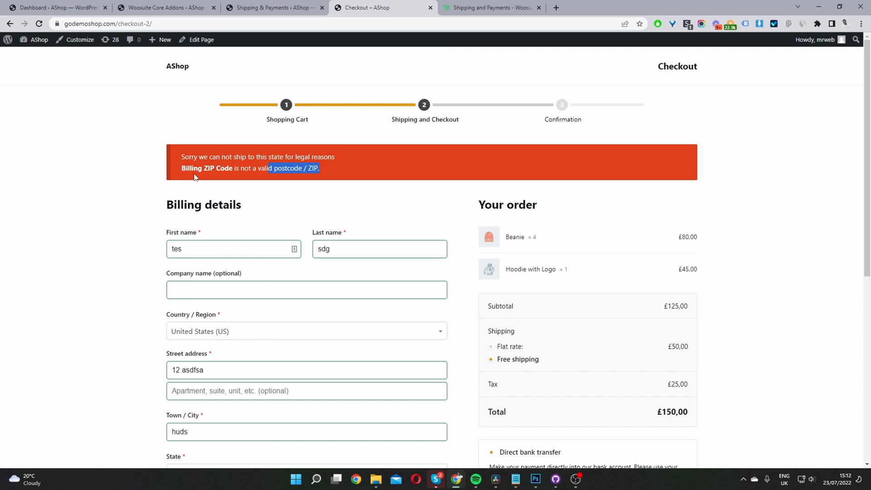
mouse_move(219, 182)
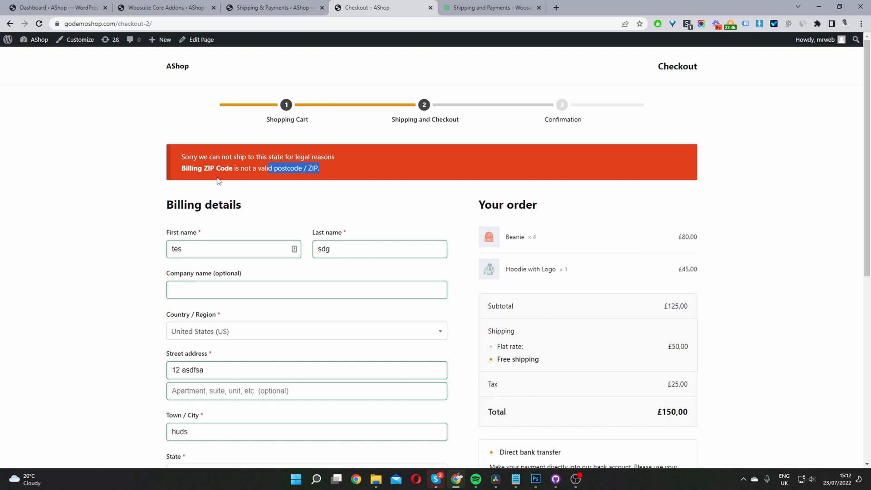